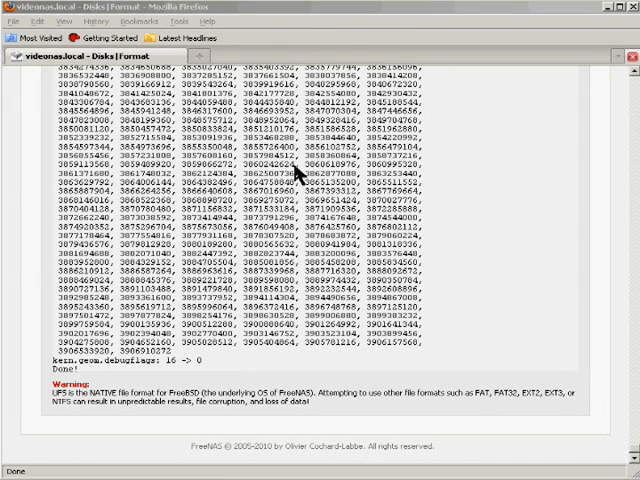
pyautogui.moveTo(620, 345)
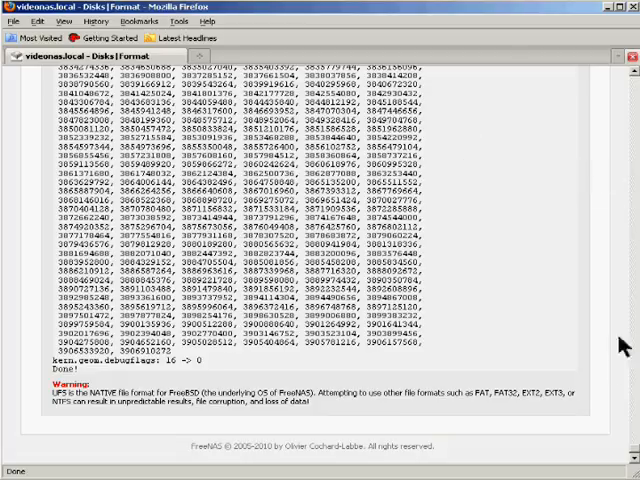
# Open Disks > Mount Point, showing the empty Mount Point Management list
pyautogui.scroll(-3)
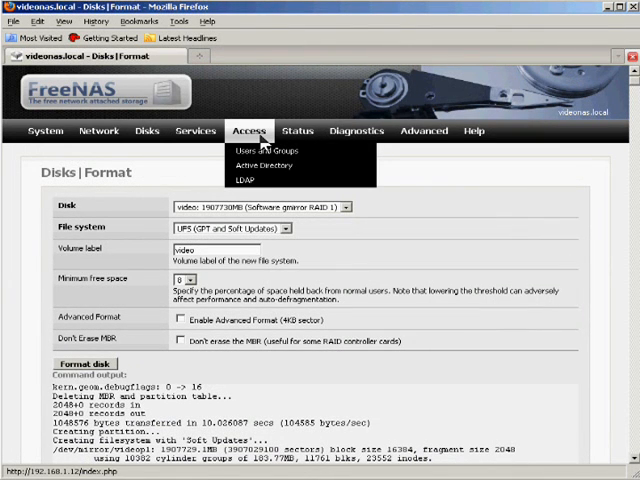
pyautogui.click(146, 130)
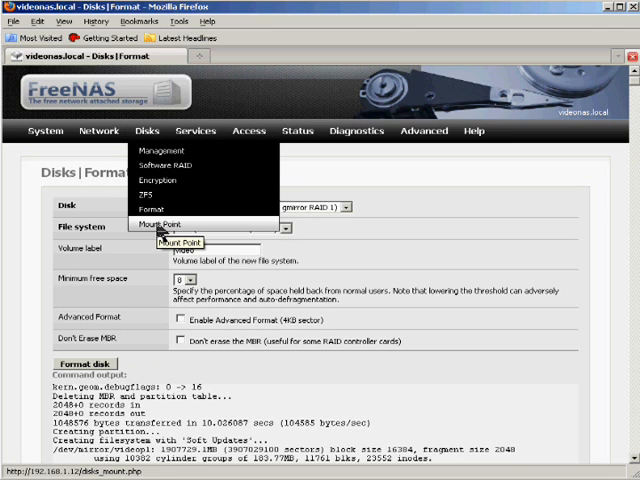
pyautogui.click(159, 225)
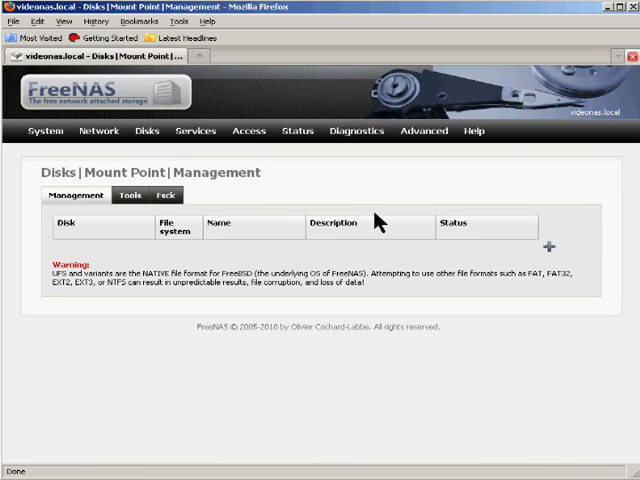
pyautogui.moveTo(380, 225)
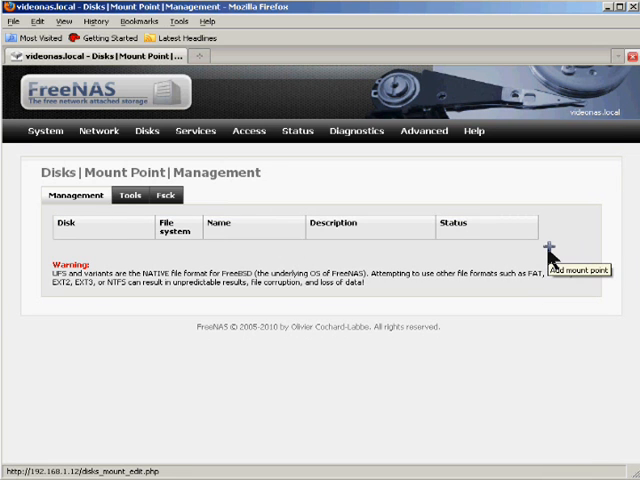
# Add a mount point named 'video' described as 'Volume to store video'
pyautogui.click(547, 253)
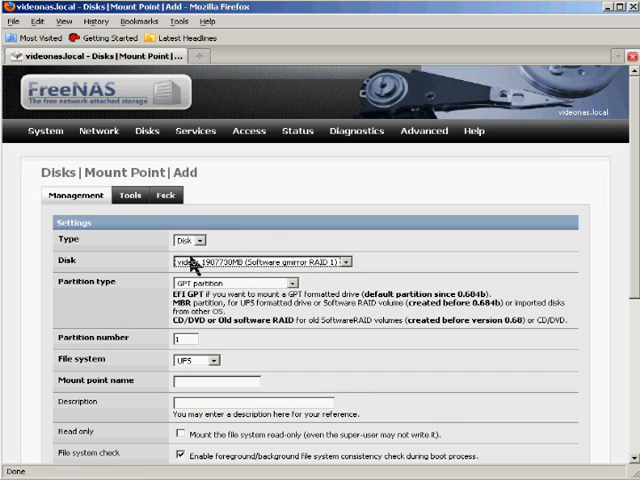
pyautogui.moveTo(312, 293)
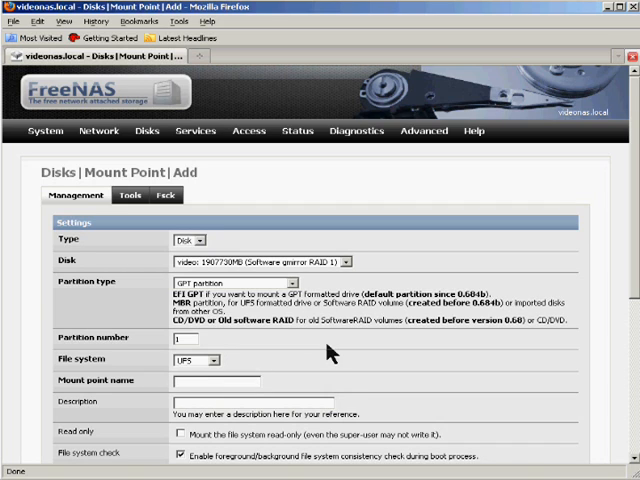
pyautogui.write('video')
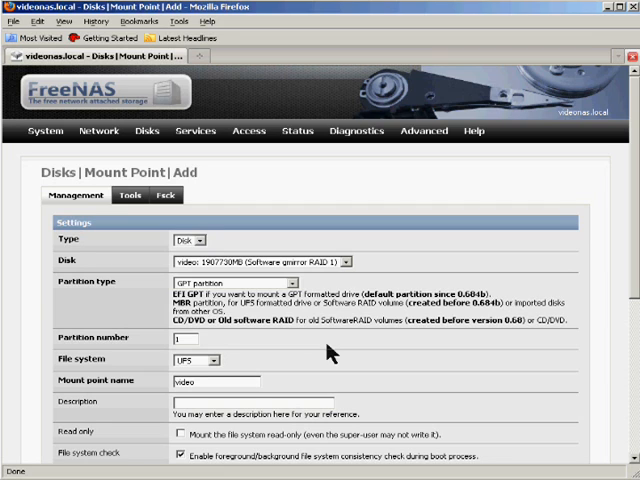
pyautogui.write('Volume to store video')
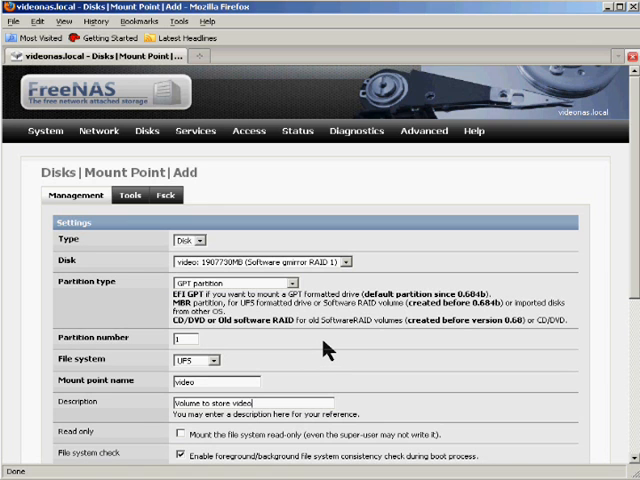
pyautogui.moveTo(328, 348)
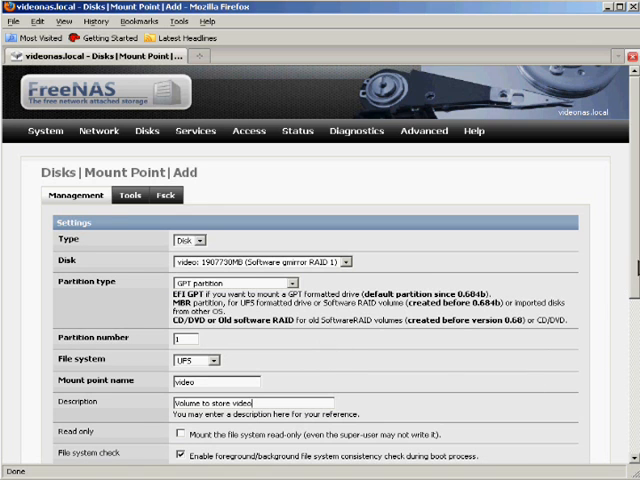
# Review the access restrictions and add the 'video' mount point on /dev/mirror/videop1
pyautogui.scroll(-3)
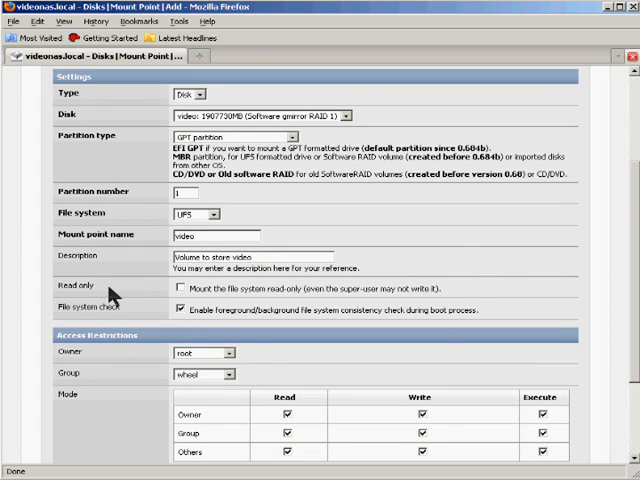
pyautogui.moveTo(135, 298)
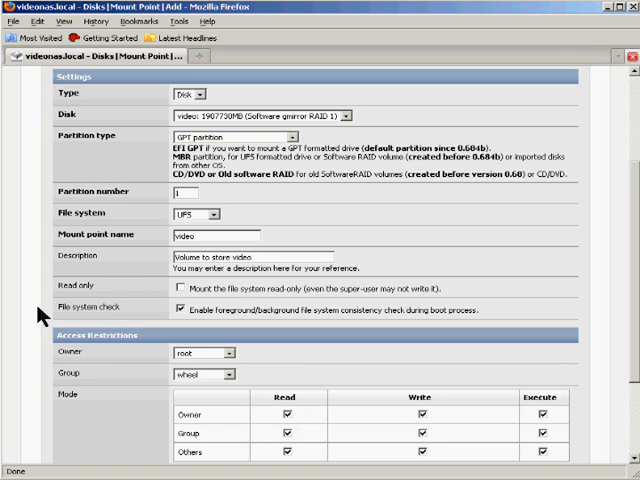
pyautogui.moveTo(113, 322)
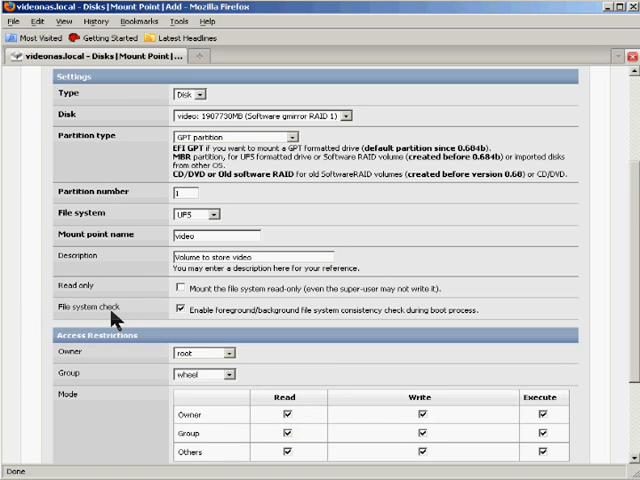
pyautogui.moveTo(103, 318)
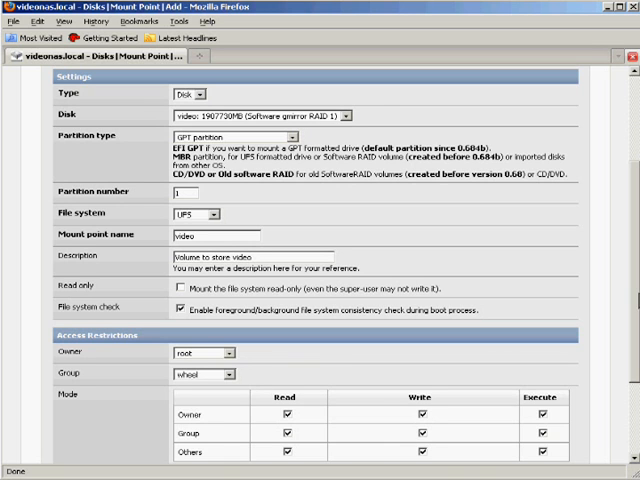
pyautogui.scroll(-3)
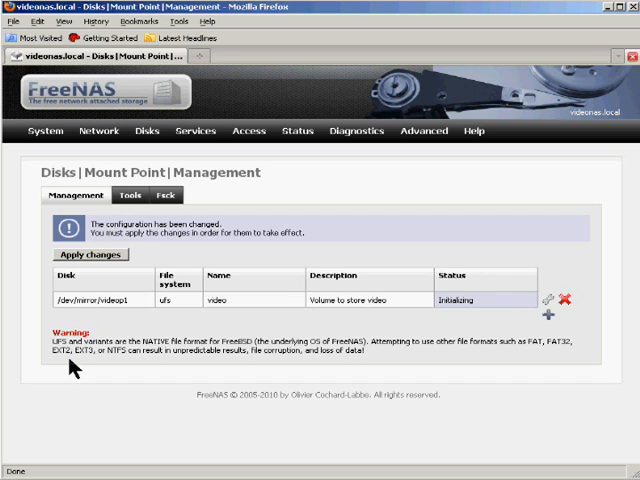
pyautogui.moveTo(133, 377)
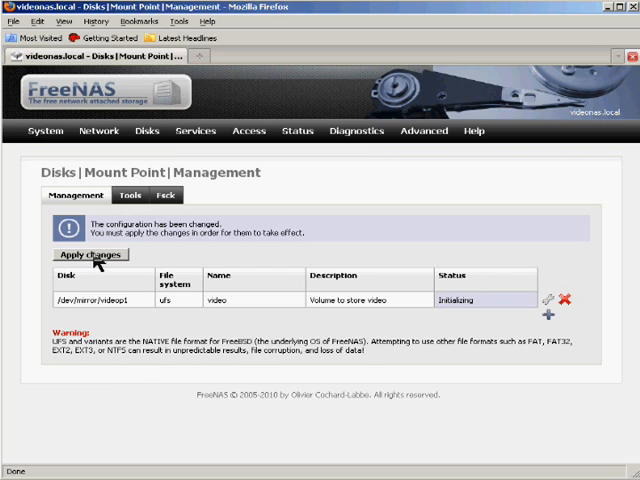
# Apply pending changes so the 'video' mount point status becomes OK
pyautogui.click(89, 254)
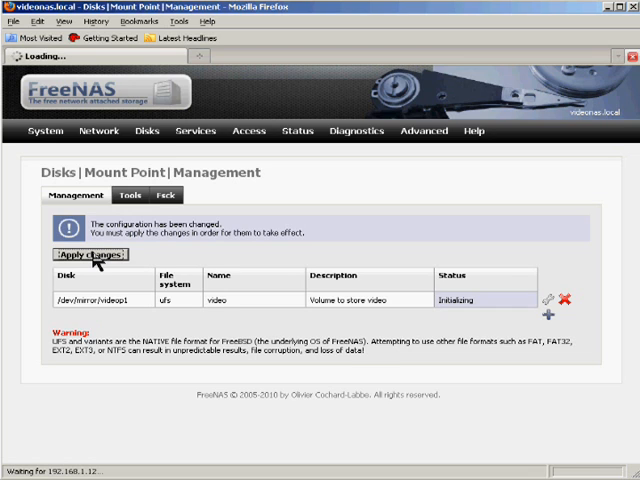
pyautogui.click(89, 254)
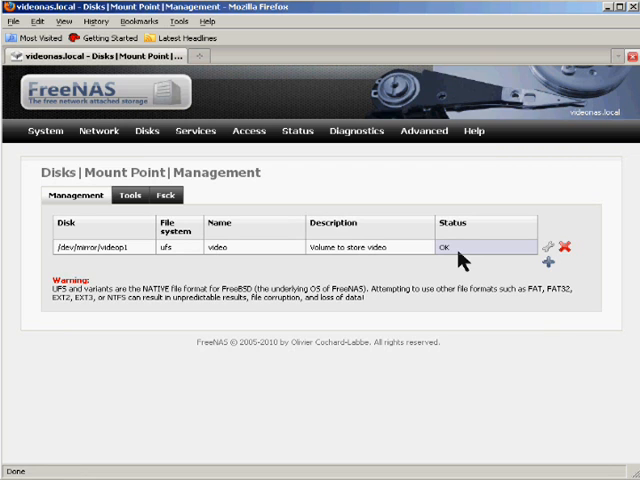
pyautogui.moveTo(290, 175)
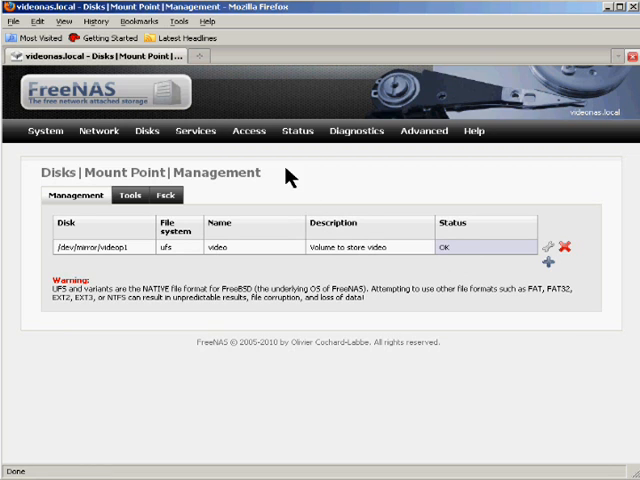
# Show the Status | Services page with CIFS/SMB and Unison running
pyautogui.click(195, 130)
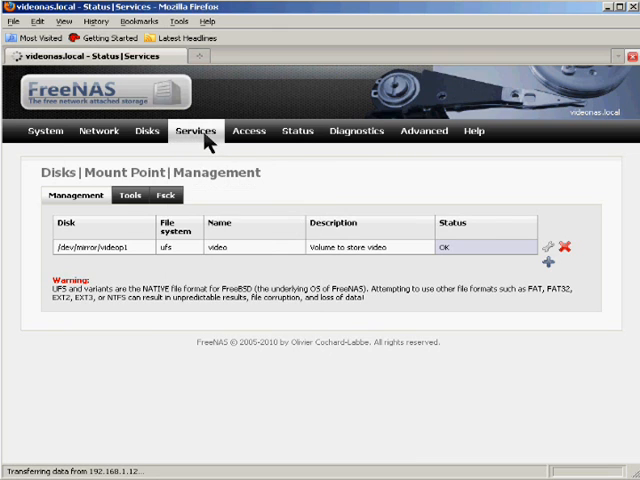
pyautogui.click(196, 130)
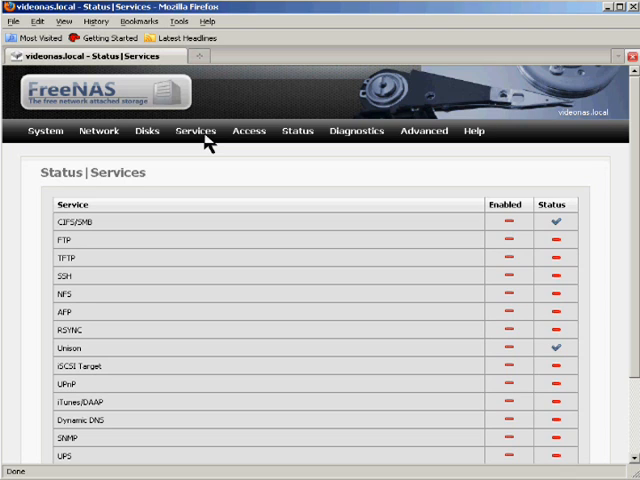
pyautogui.click(196, 130)
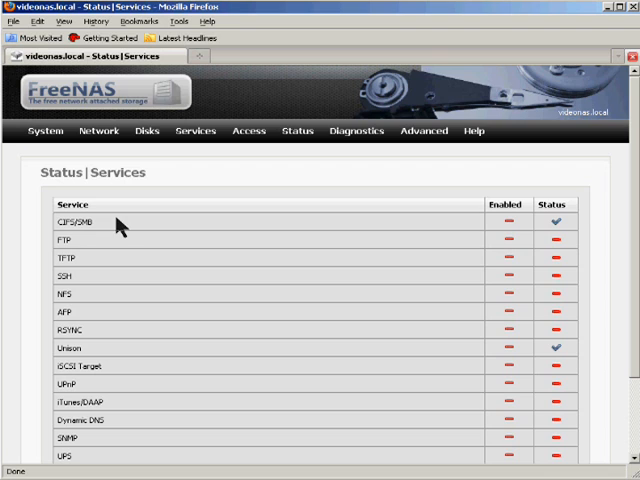
pyautogui.moveTo(440, 280)
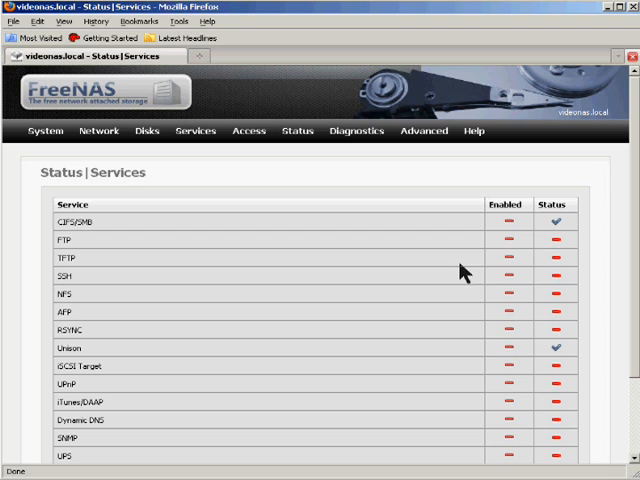
pyautogui.moveTo(255, 152)
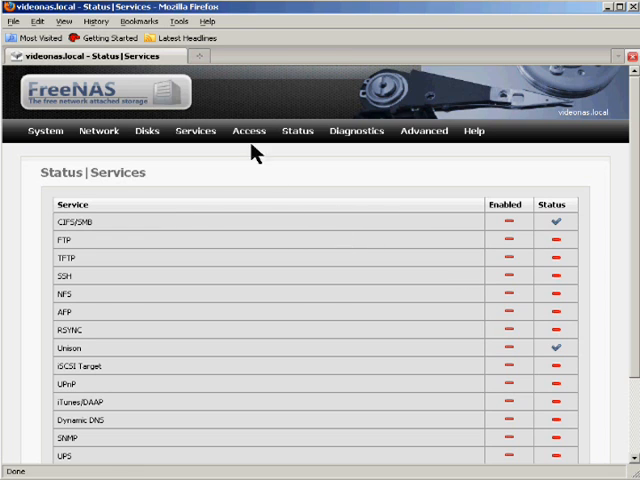
pyautogui.click(249, 130)
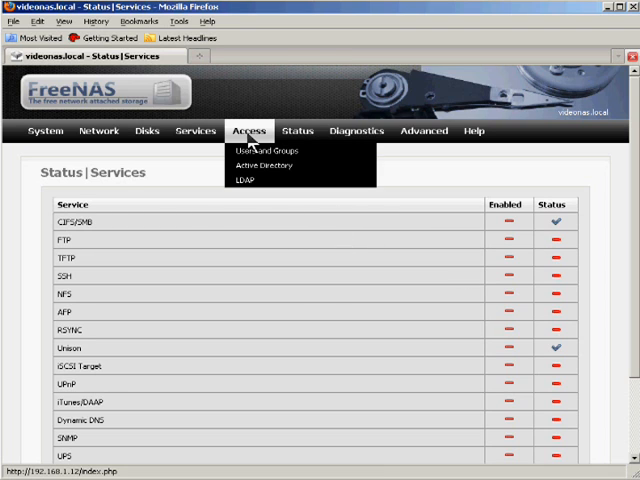
pyautogui.moveTo(182, 192)
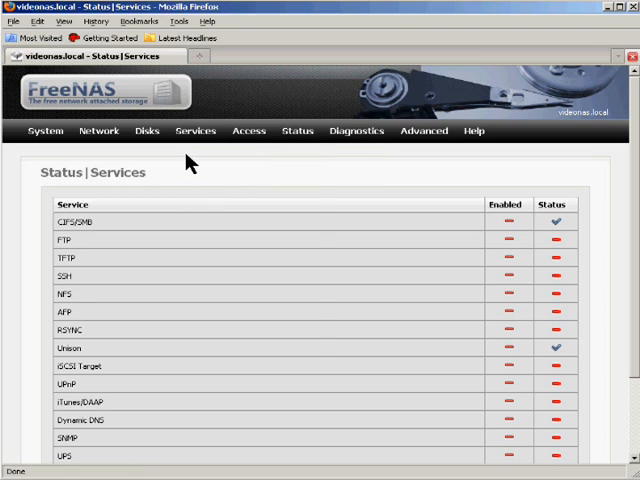
pyautogui.click(195, 130)
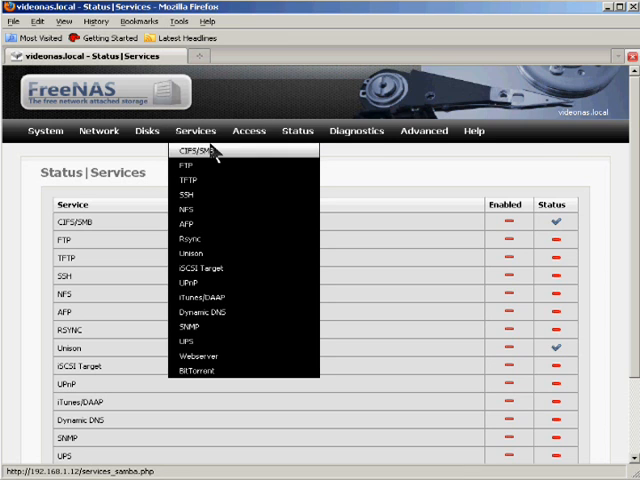
pyautogui.moveTo(235, 281)
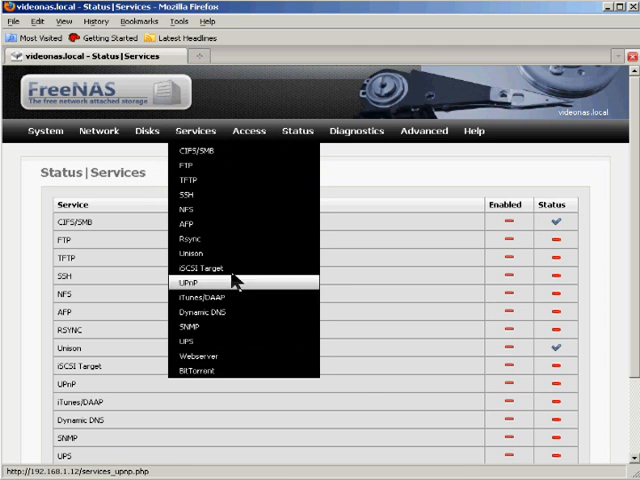
pyautogui.click(190, 281)
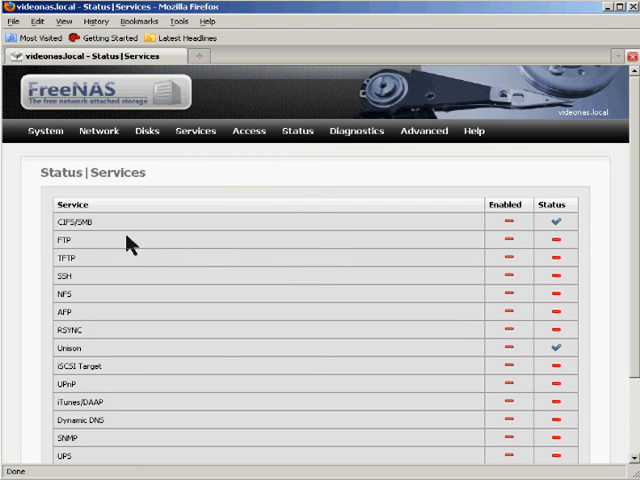
pyautogui.moveTo(489, 296)
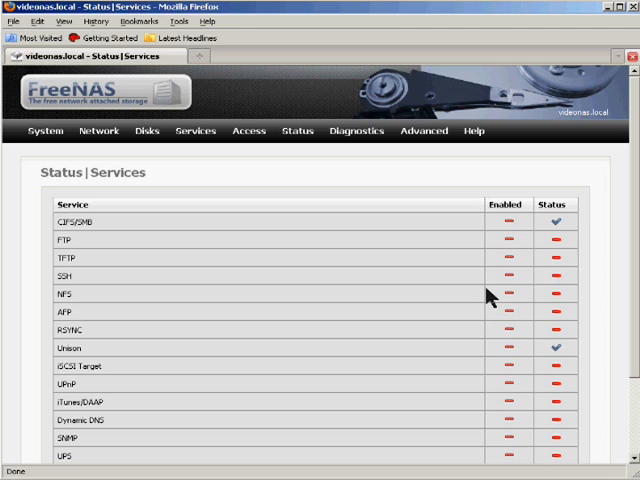
pyautogui.moveTo(573, 82)
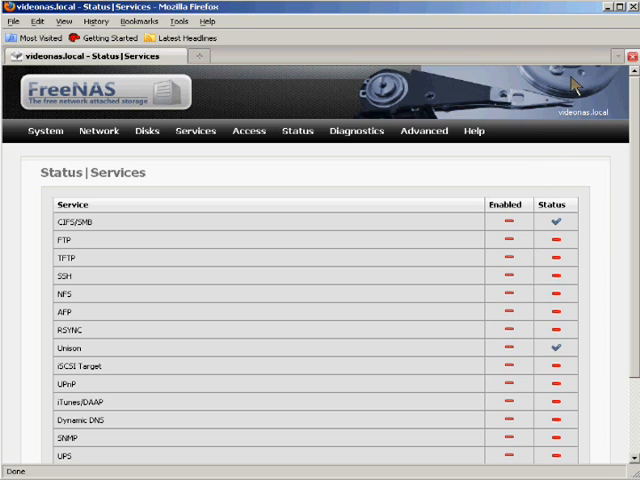
pyautogui.moveTo(575, 85)
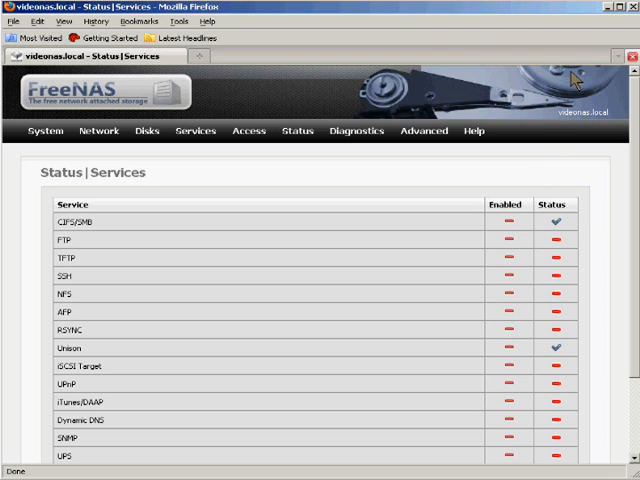